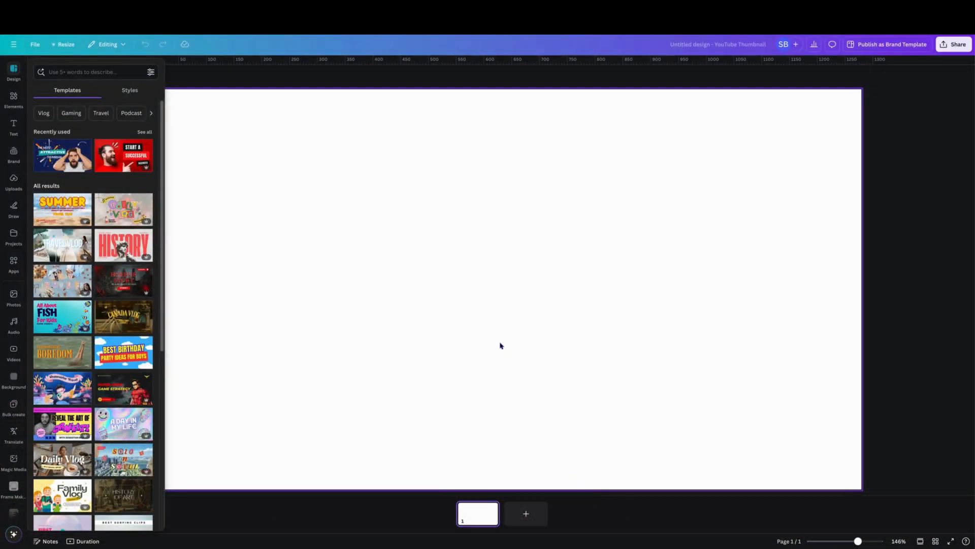
{"action": "mouse_move", "coordinate": [520, 362]}
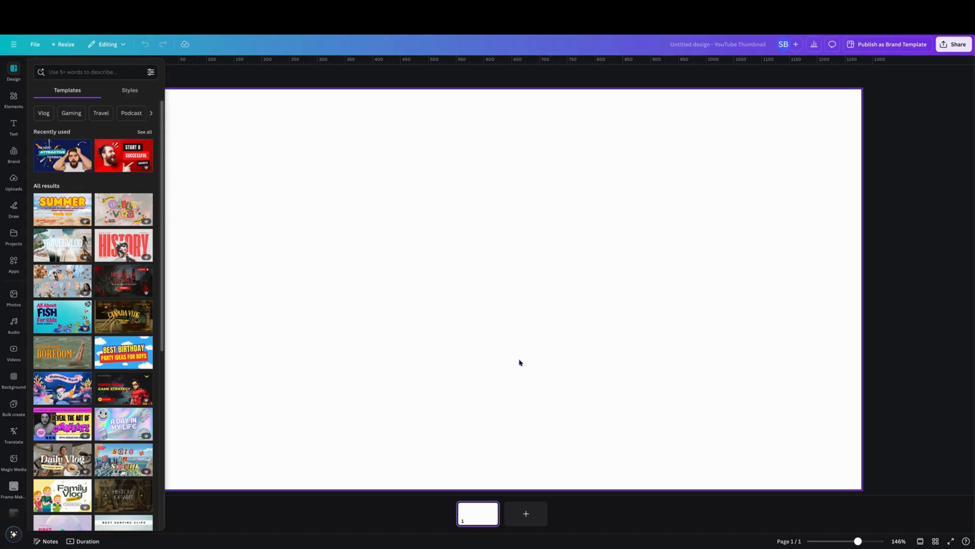
{"action": "mouse_move", "coordinate": [467, 345]}
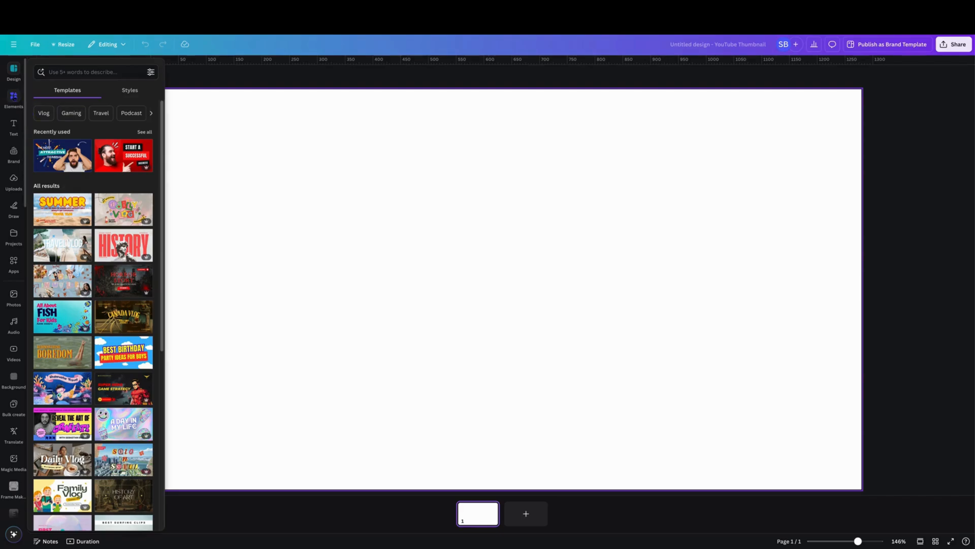
Add the recently used trail-running stock video to the page from Elements.
{"action": "left_click", "coordinate": [13, 100]}
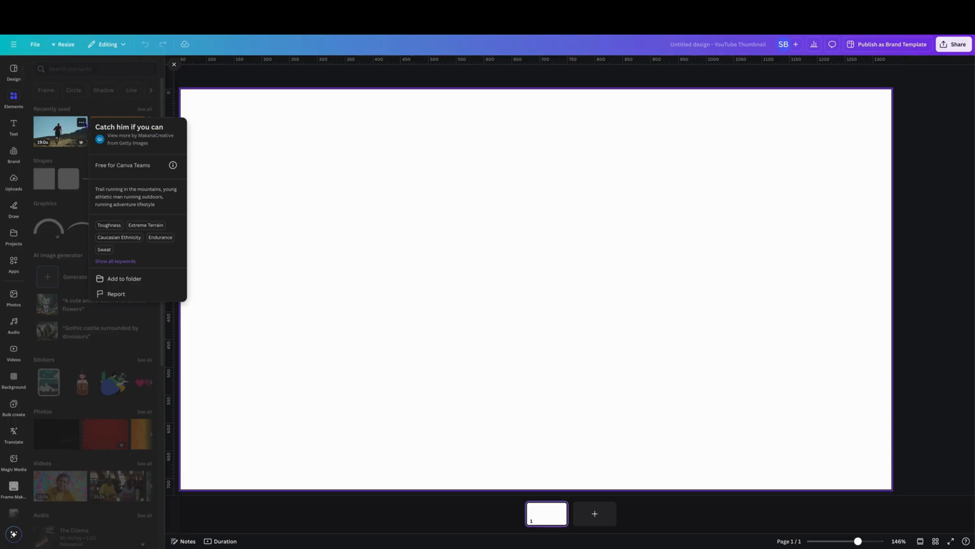
{"action": "left_click", "coordinate": [59, 131]}
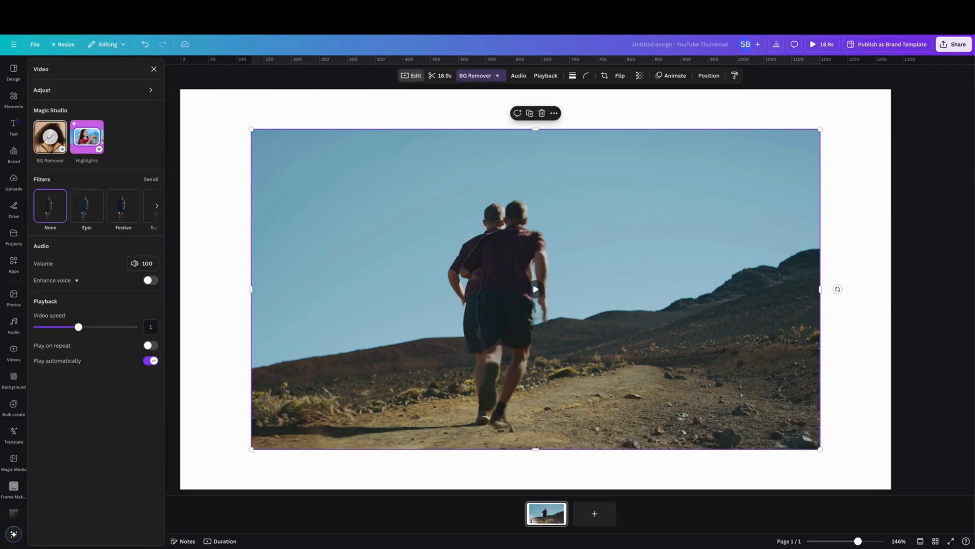
Add a heading reading RUNNING in the Bangers font over the video.
{"action": "left_click", "coordinate": [13, 123]}
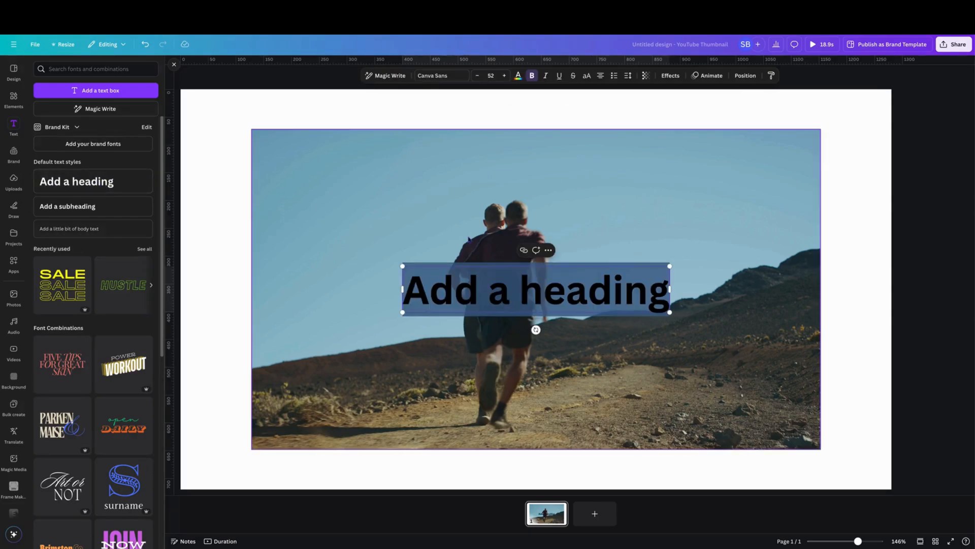
{"action": "left_click", "coordinate": [441, 75]}
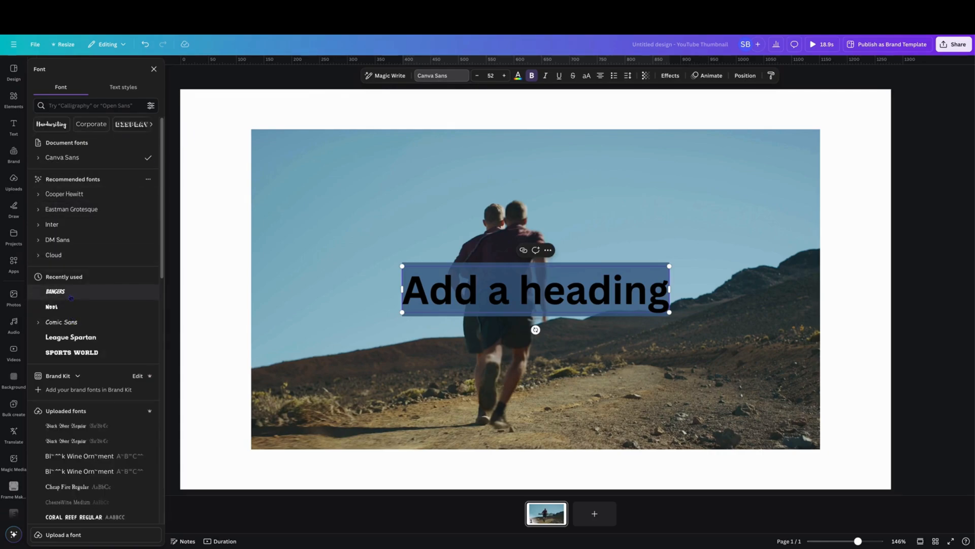
{"action": "left_click", "coordinate": [55, 292]}
{"action": "type", "text": "RUNNING"}
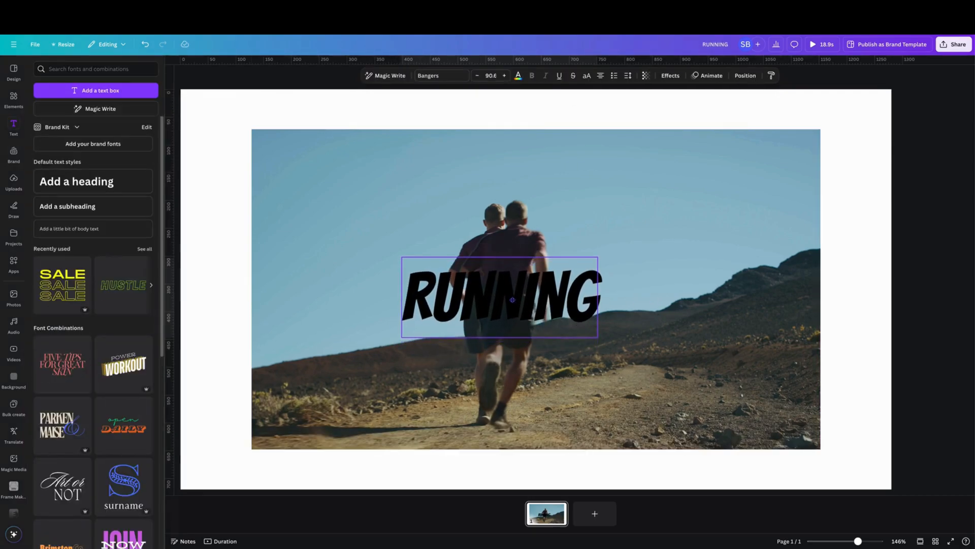
{"action": "left_click", "coordinate": [500, 298]}
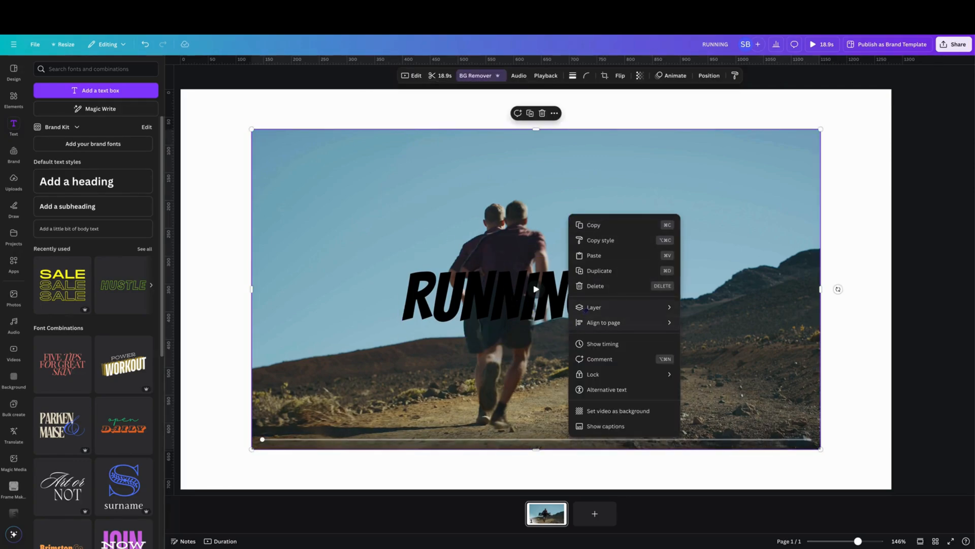
Move the RUNNING text layer beneath the cut-out runner layer so the runner passes in front.
{"action": "left_click", "coordinate": [709, 75]}
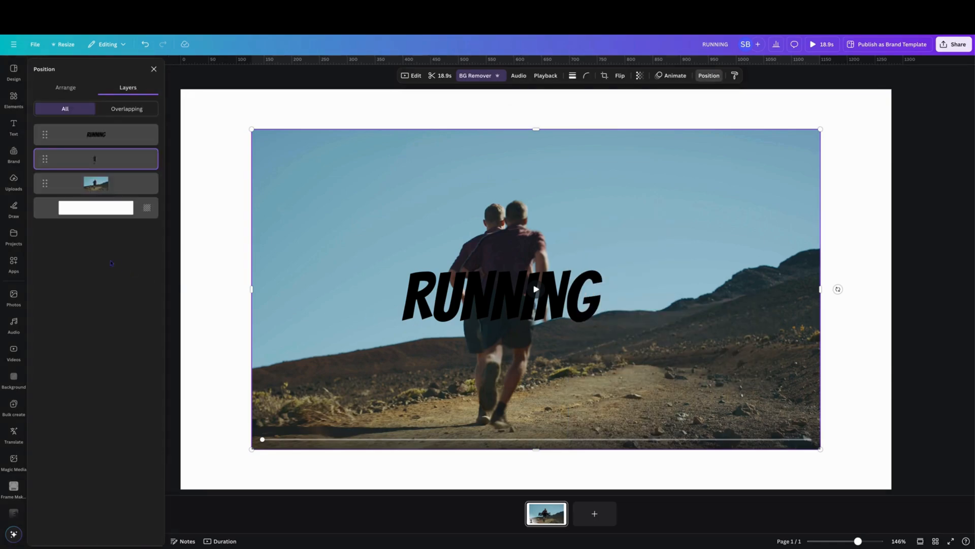
{"action": "left_click", "coordinate": [499, 296]}
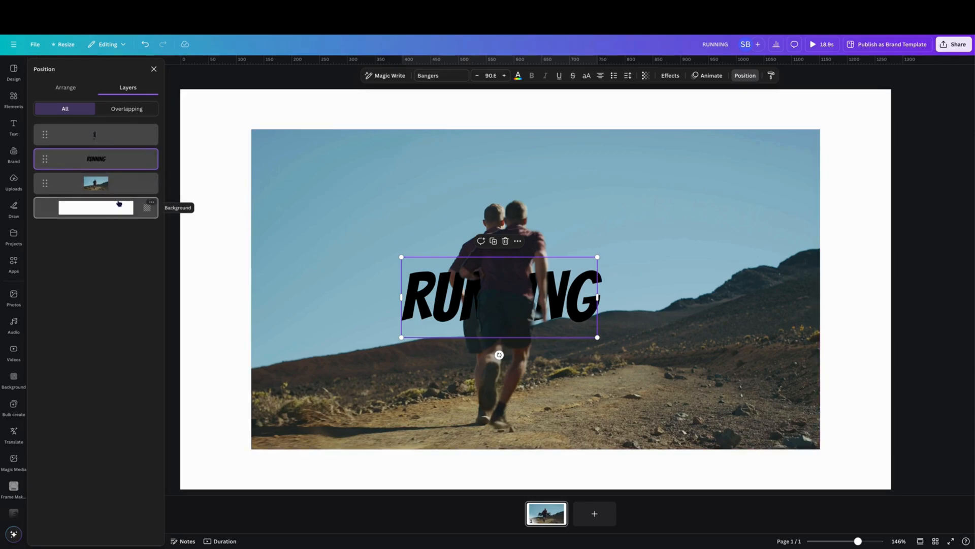
{"action": "mouse_move", "coordinate": [460, 95]}
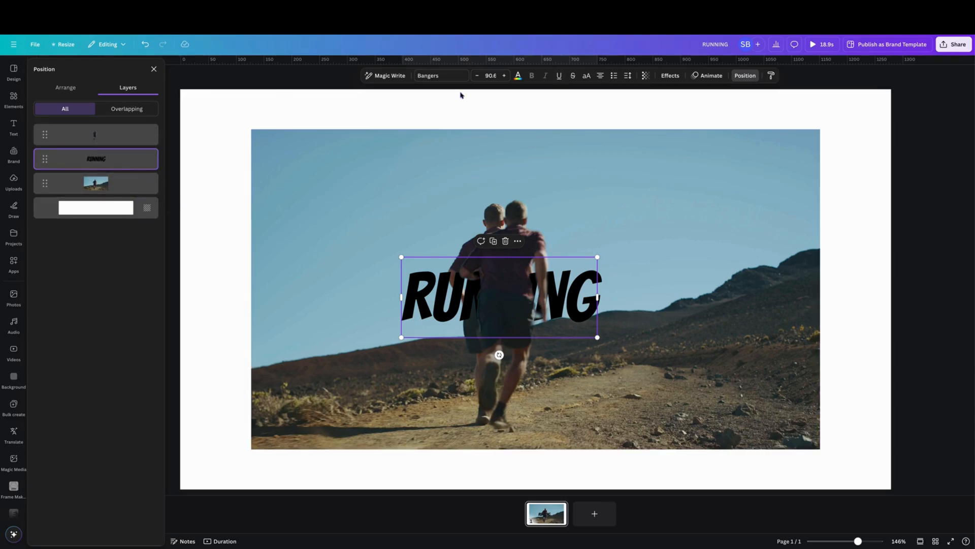
Make the RUNNING text white at size 100, then select the video with the text.
{"action": "left_click", "coordinate": [517, 75]}
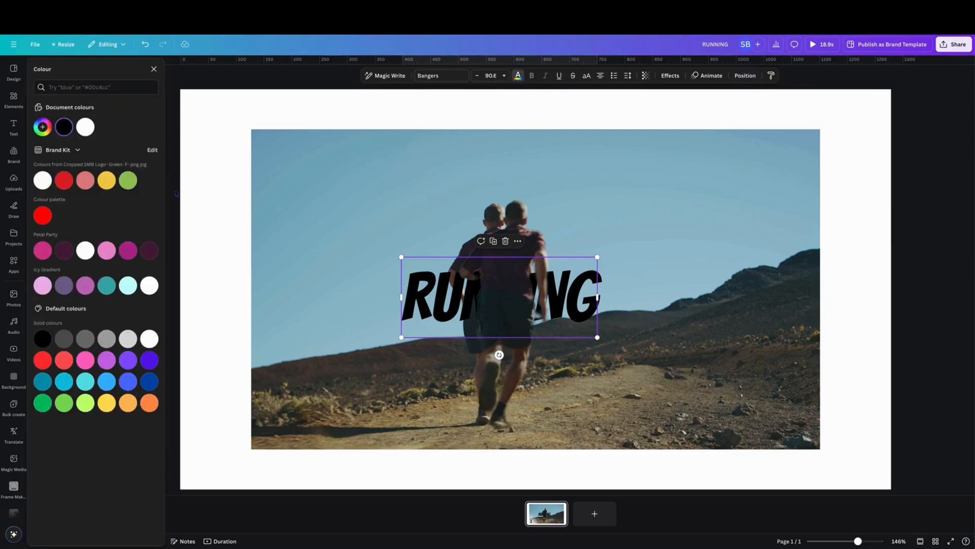
{"action": "left_click", "coordinate": [148, 339]}
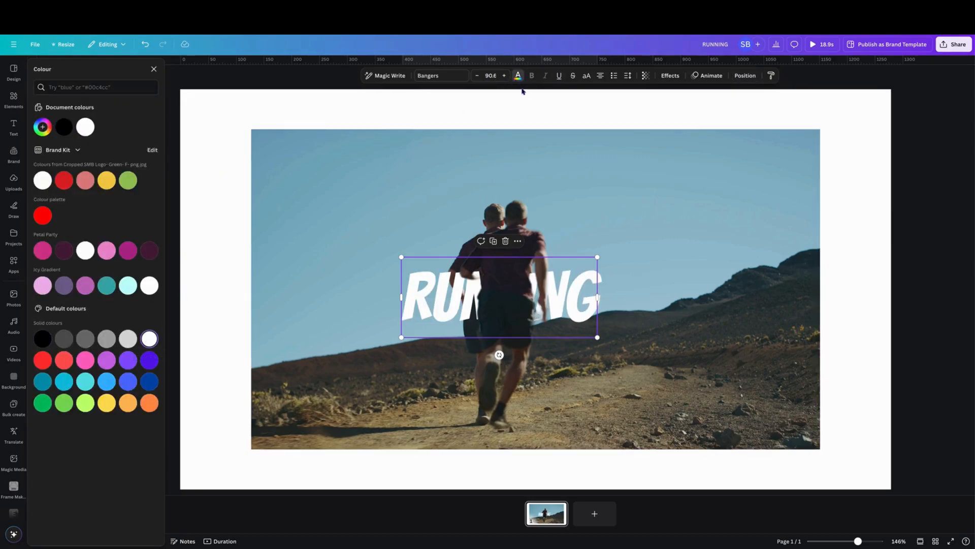
{"action": "left_click", "coordinate": [491, 75]}
{"action": "type", "text": "100"}
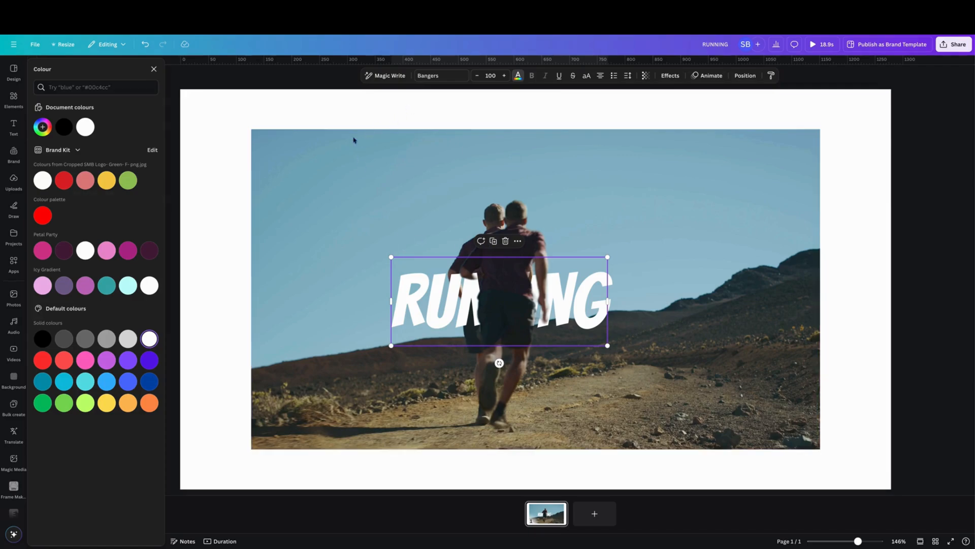
{"action": "left_click", "coordinate": [13, 127]}
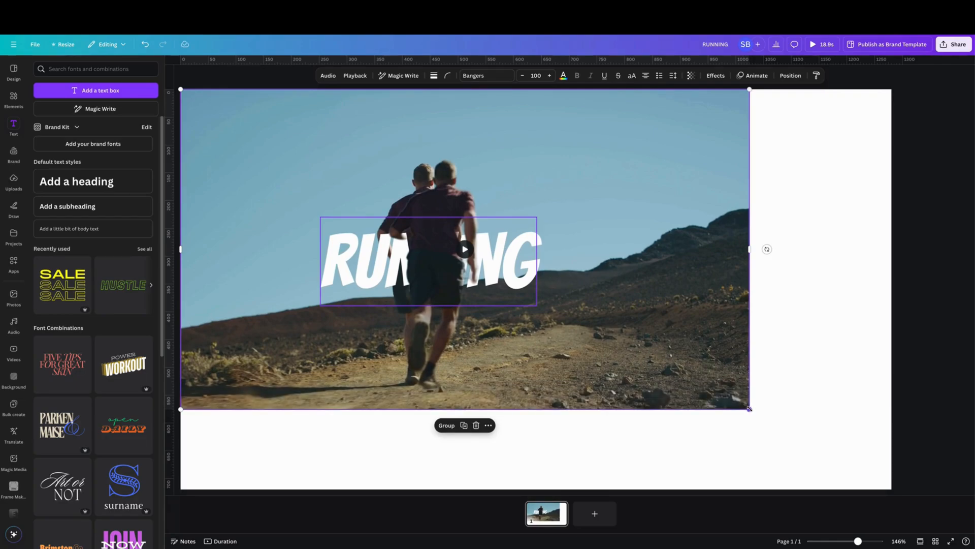
Scale the video group to fill the page and preview the playback.
{"action": "left_click_drag", "start_coordinate": [750, 409], "coordinate": [888, 487]}
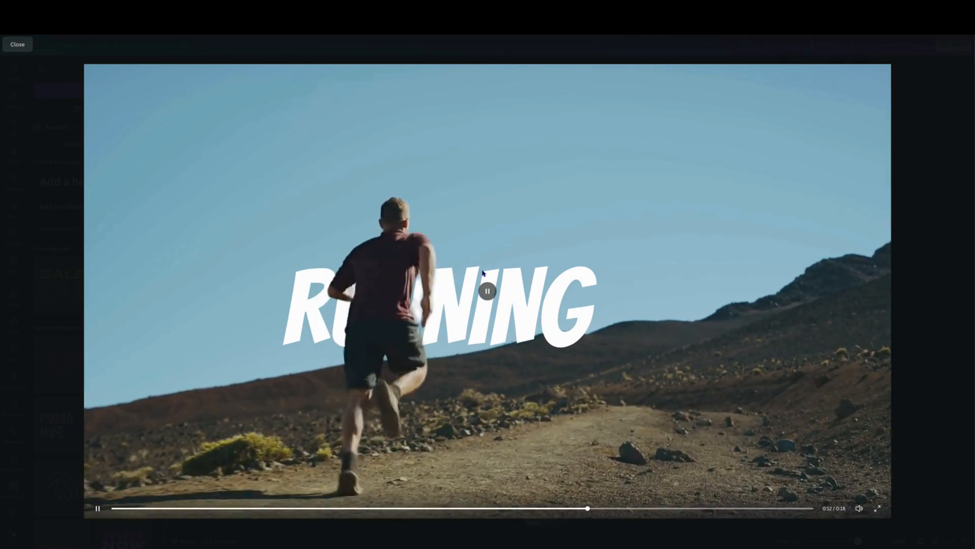
{"action": "left_click", "coordinate": [17, 44]}
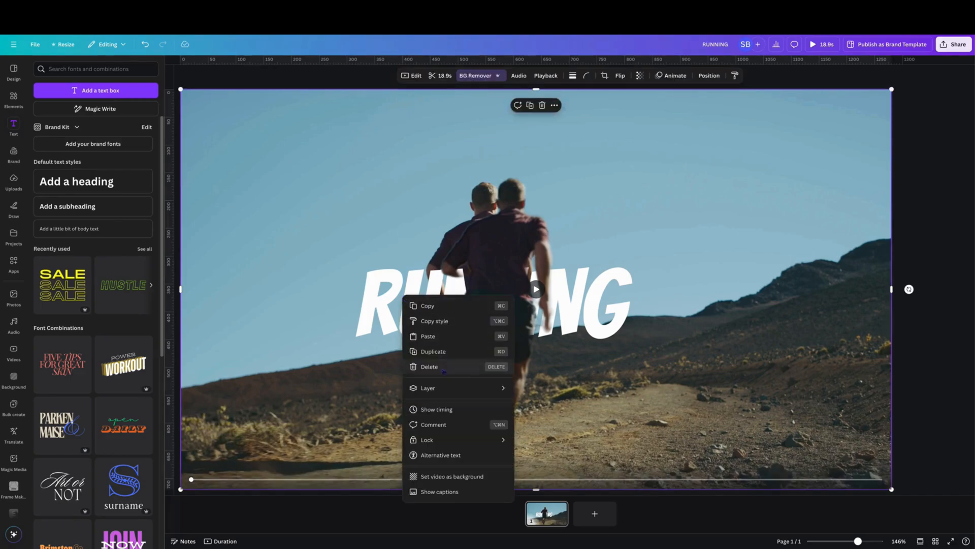
Give the top RUNNING copy a Hollow outline effect over the runner.
{"action": "left_click", "coordinate": [708, 75]}
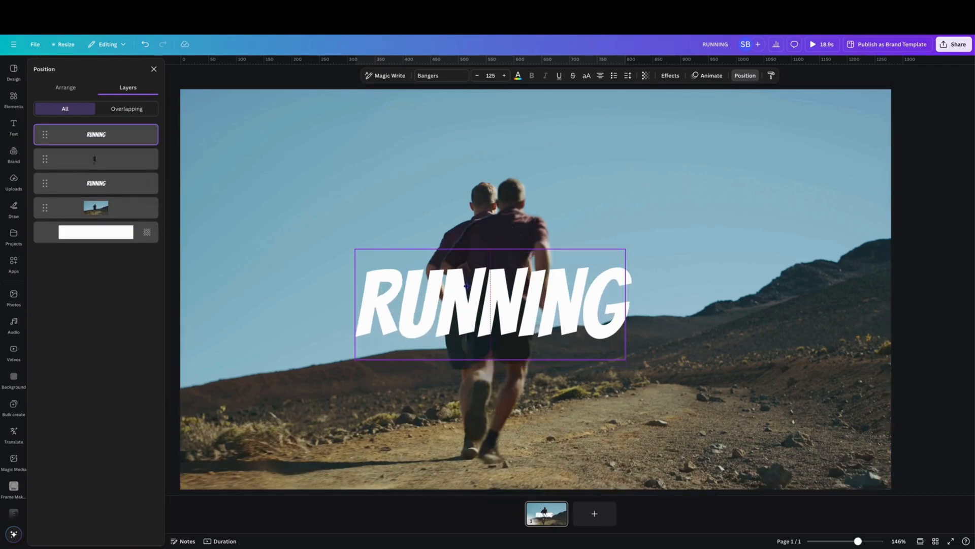
{"action": "left_click", "coordinate": [490, 305]}
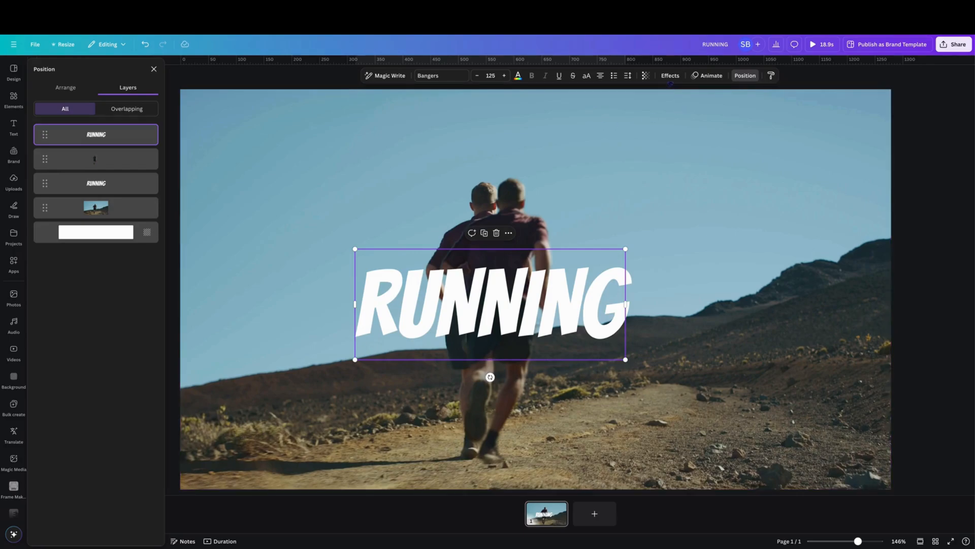
{"action": "left_click", "coordinate": [671, 75]}
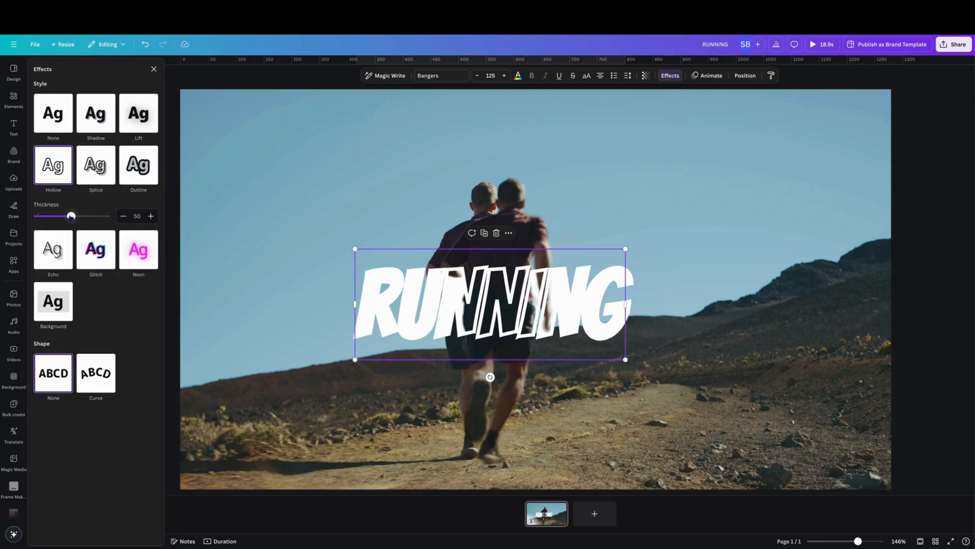
Set the hollow outline thickness to 15 and colour it orange.
{"action": "left_click_drag", "start_coordinate": [71, 215], "coordinate": [46, 215]}
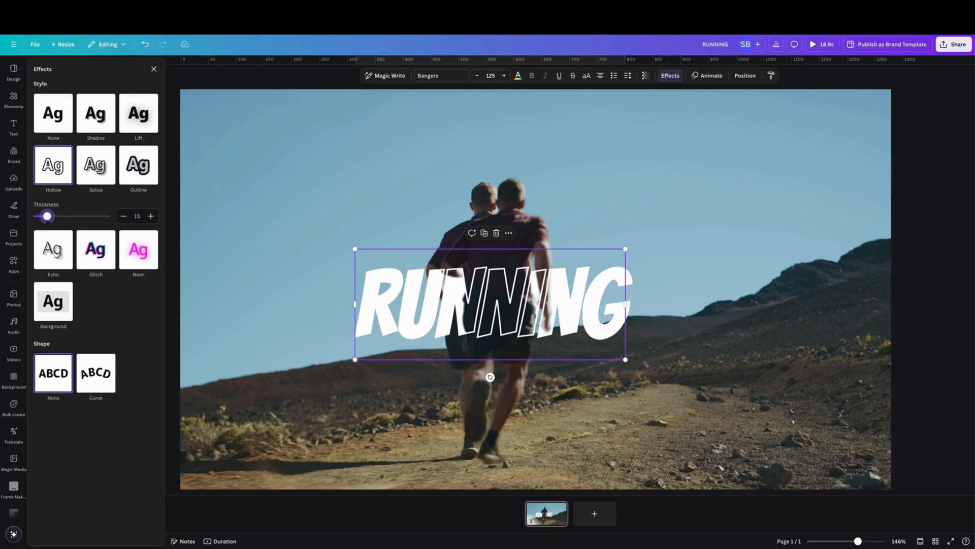
{"action": "mouse_move", "coordinate": [518, 75]}
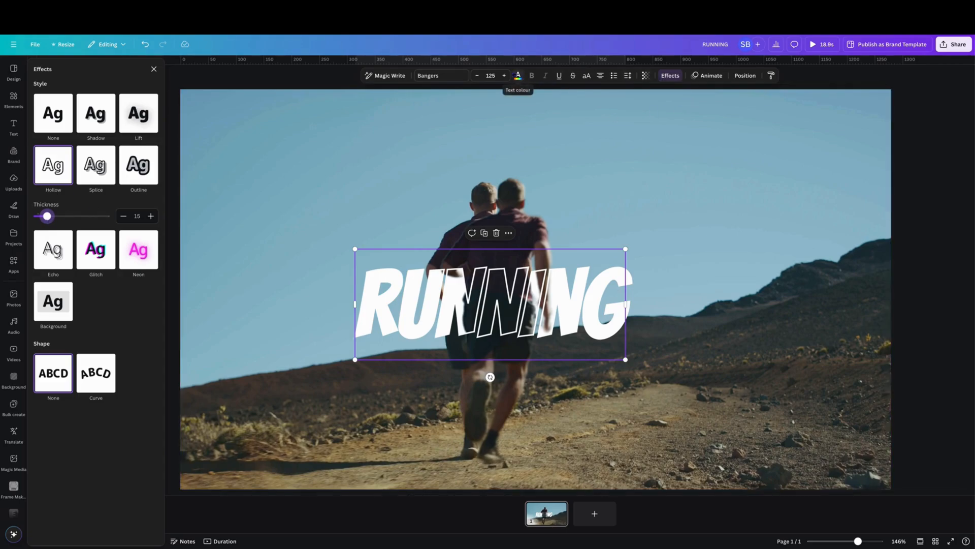
{"action": "left_click", "coordinate": [517, 76]}
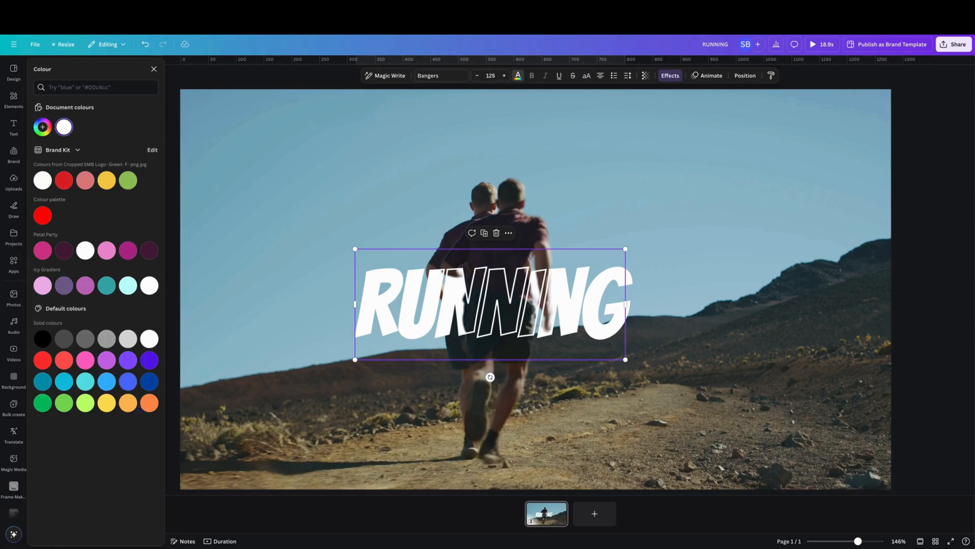
{"action": "left_click", "coordinate": [149, 402]}
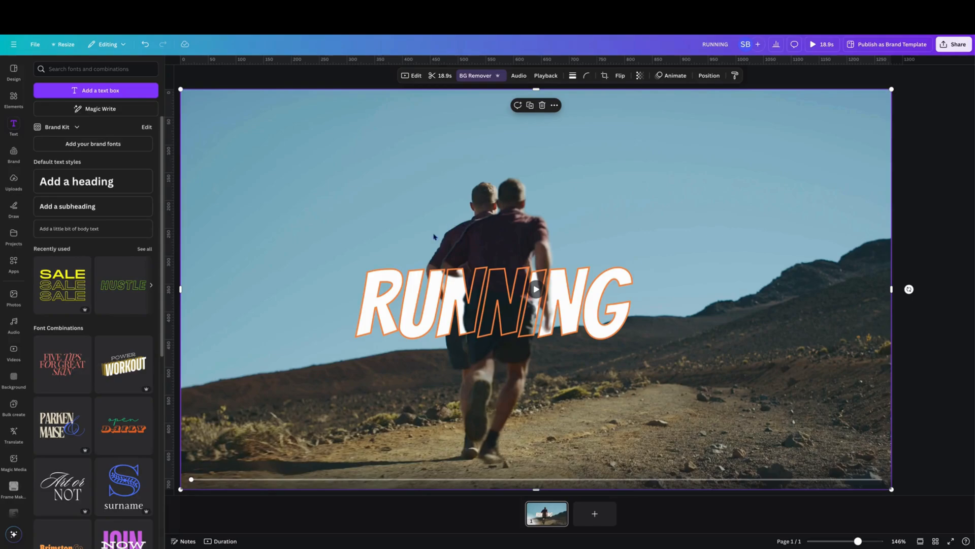
{"action": "mouse_move", "coordinate": [353, 317]}
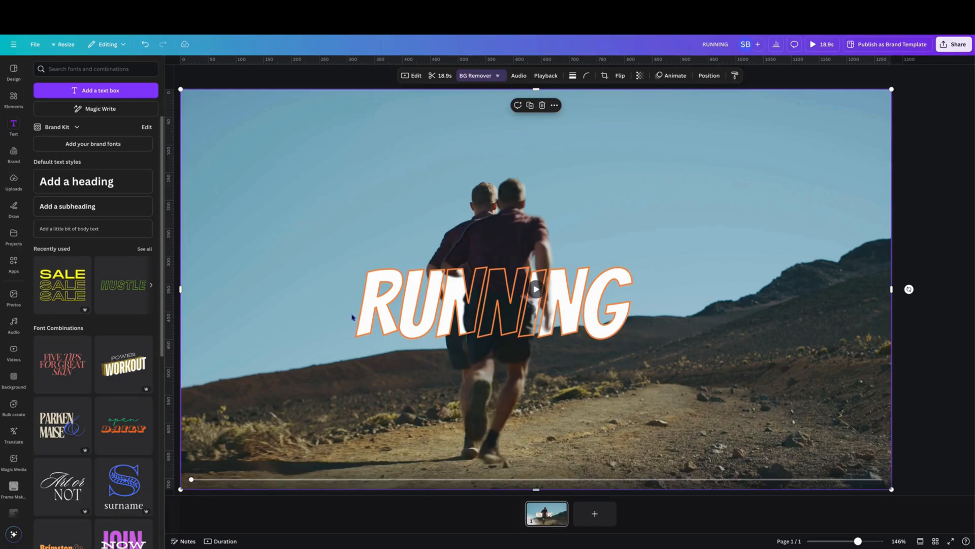
{"action": "mouse_move", "coordinate": [487, 165]}
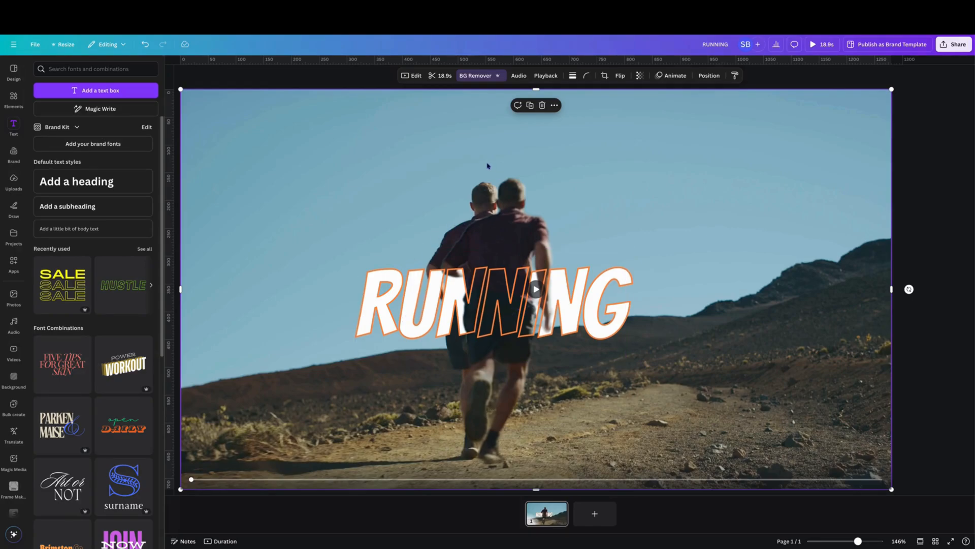